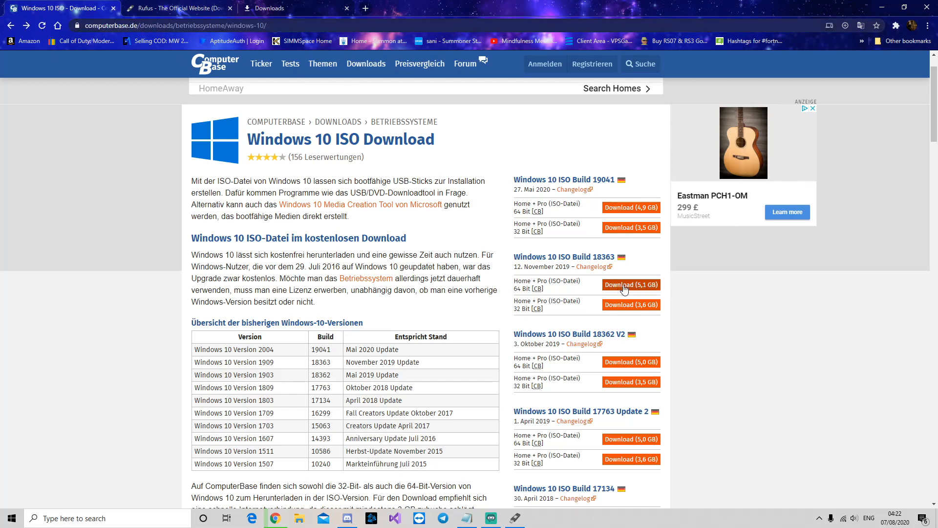
- Start downloading the 64-bit Build 18363 ISO and return to the Rufus window
double_click(518, 289)
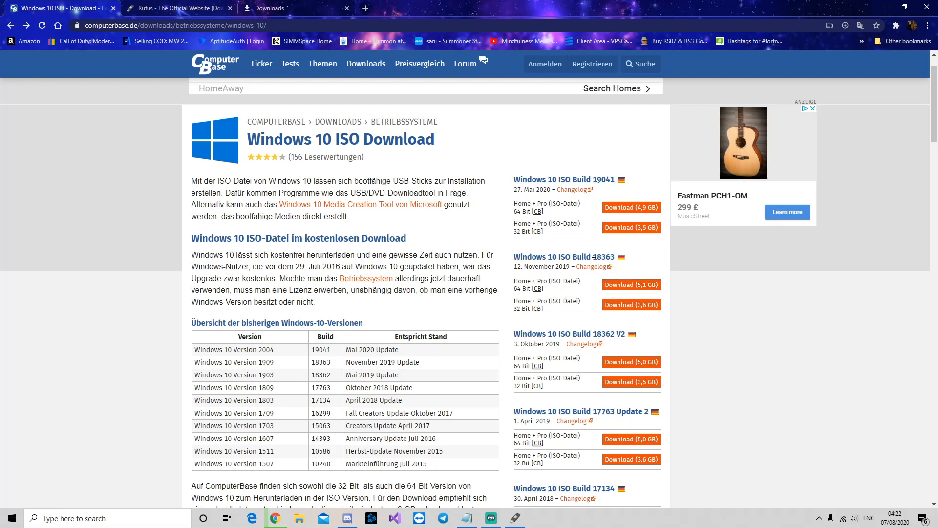
double_click(598, 256)
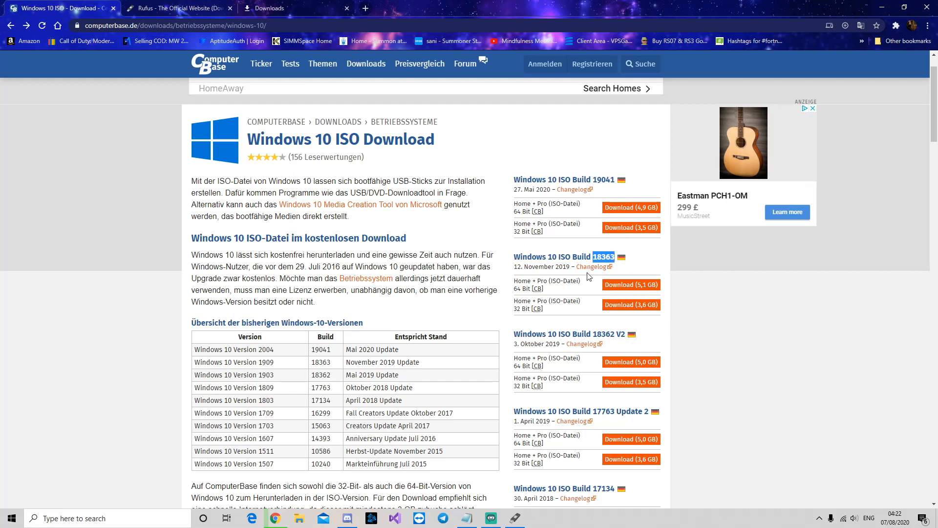
mouse_move(274, 373)
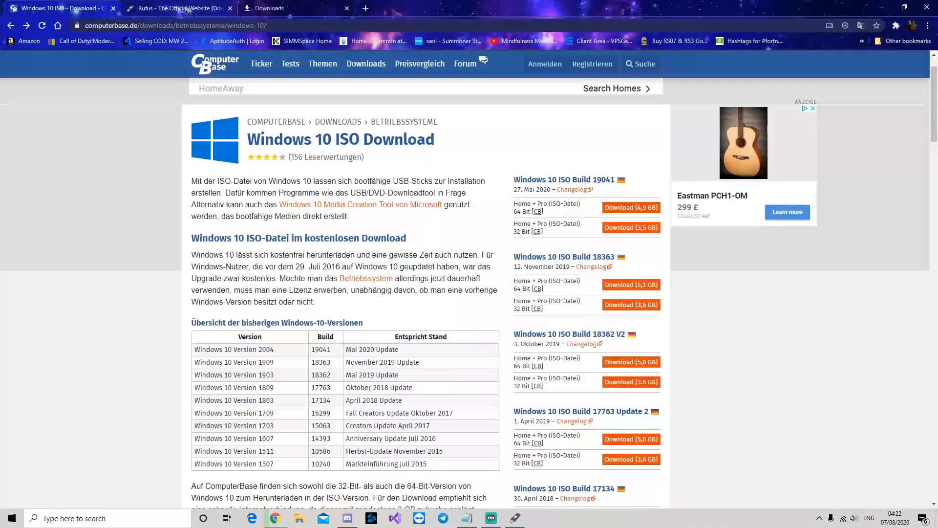
click(178, 8)
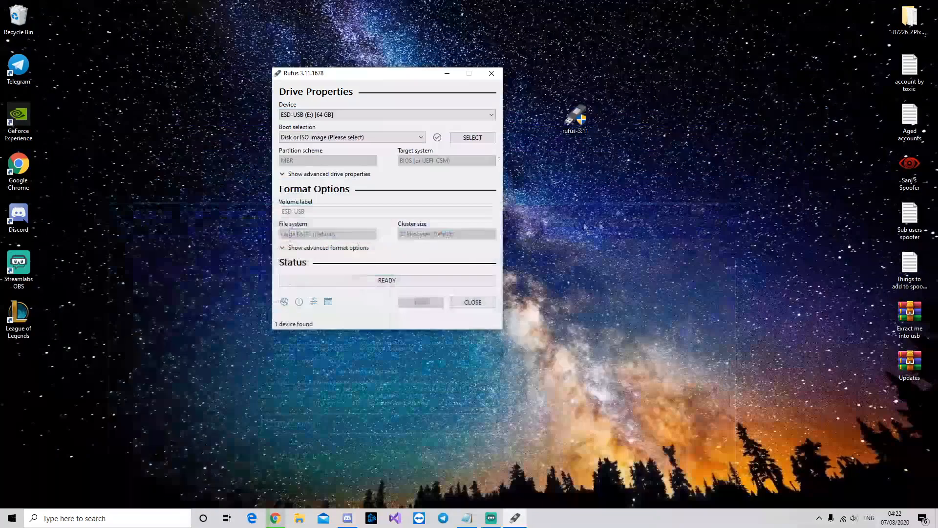
mouse_move(419, 114)
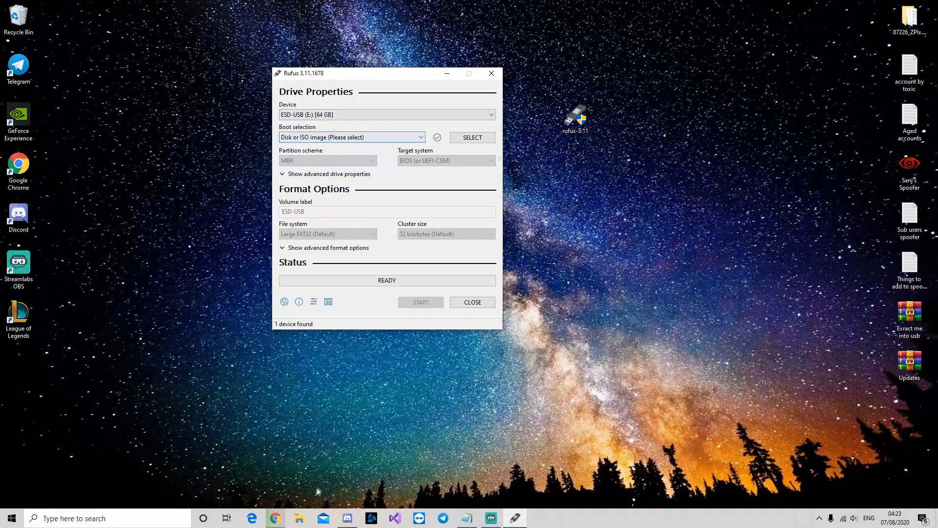
- Bring up File Explorer showing the ESD-USB drive's files
click(299, 518)
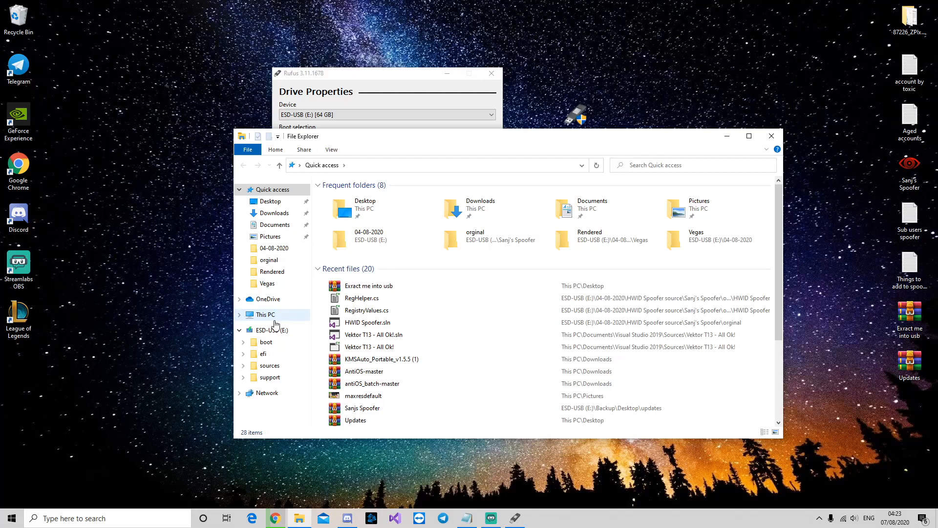
click(272, 330)
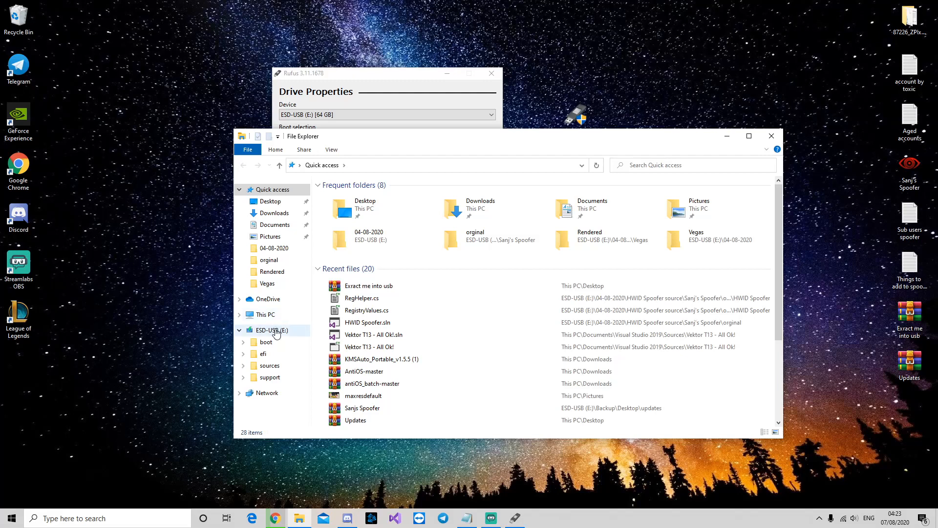
- Inspect the ESD-USB drive's Format settings from This PC and dismiss them without formatting
click(271, 330)
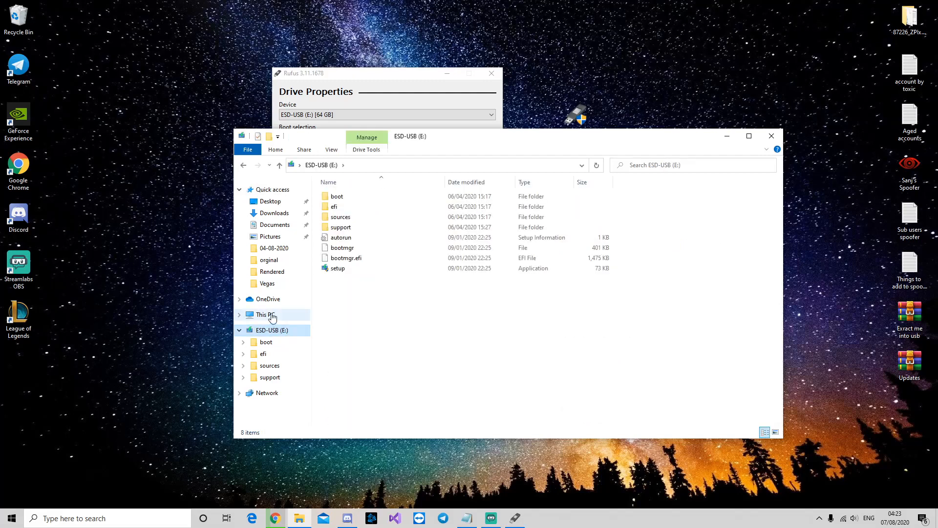
click(262, 314)
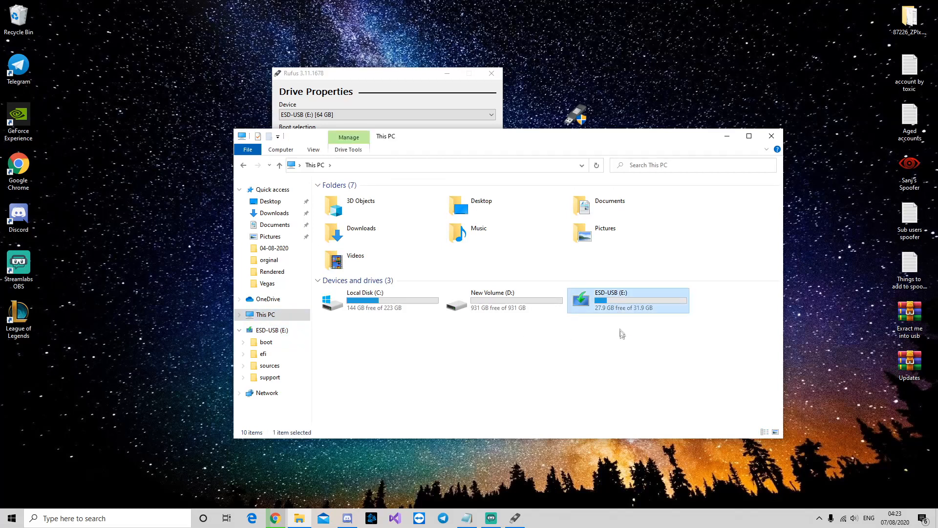
right_click(628, 299)
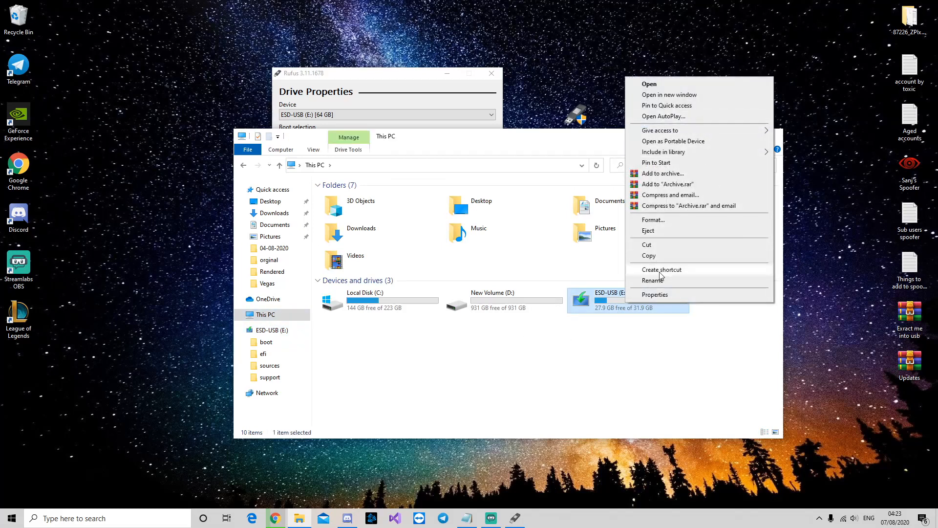
click(652, 219)
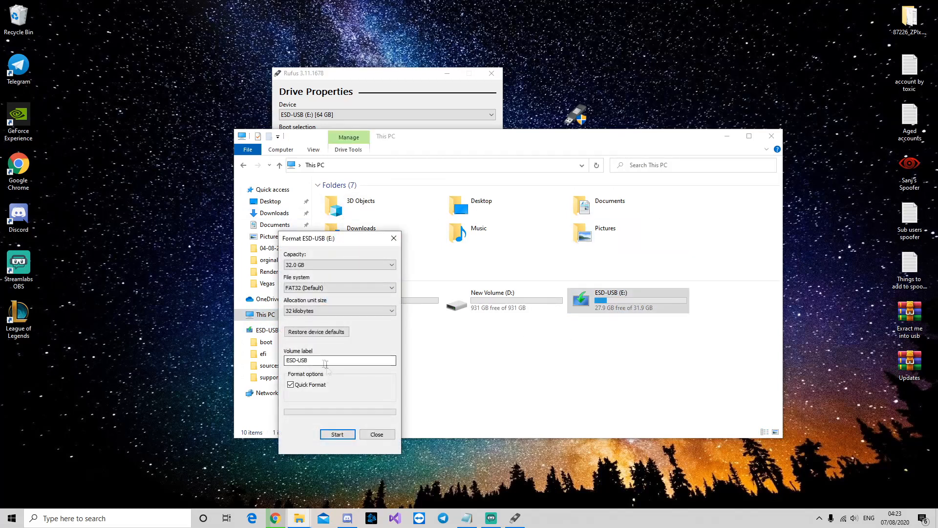
mouse_move(376, 434)
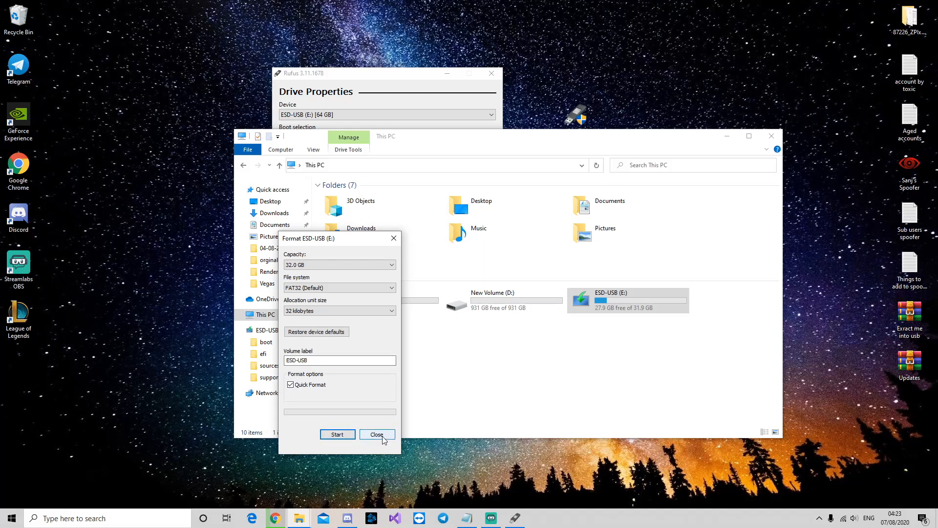
click(376, 435)
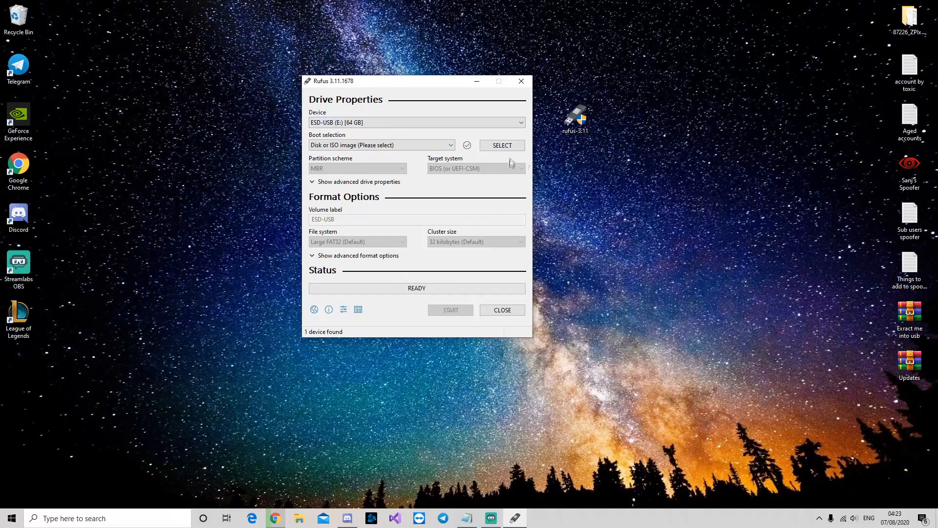
mouse_move(502, 145)
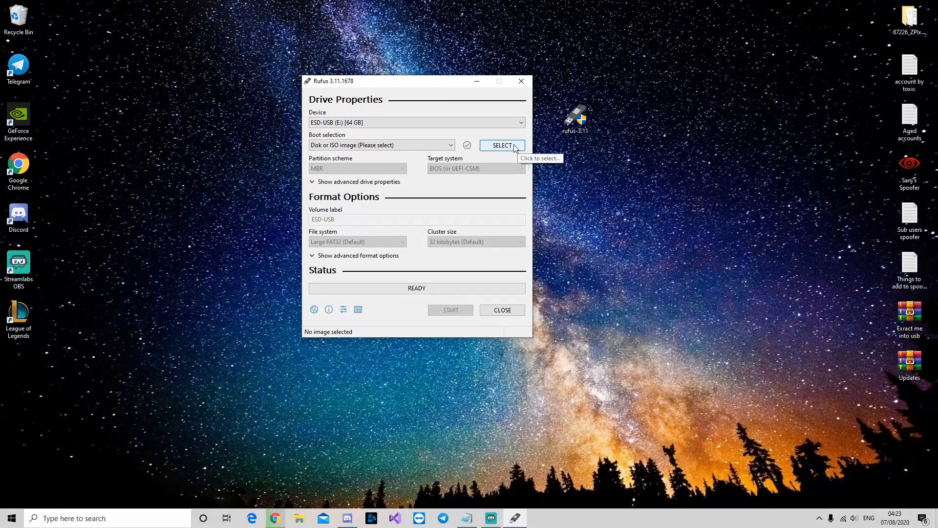
click(501, 145)
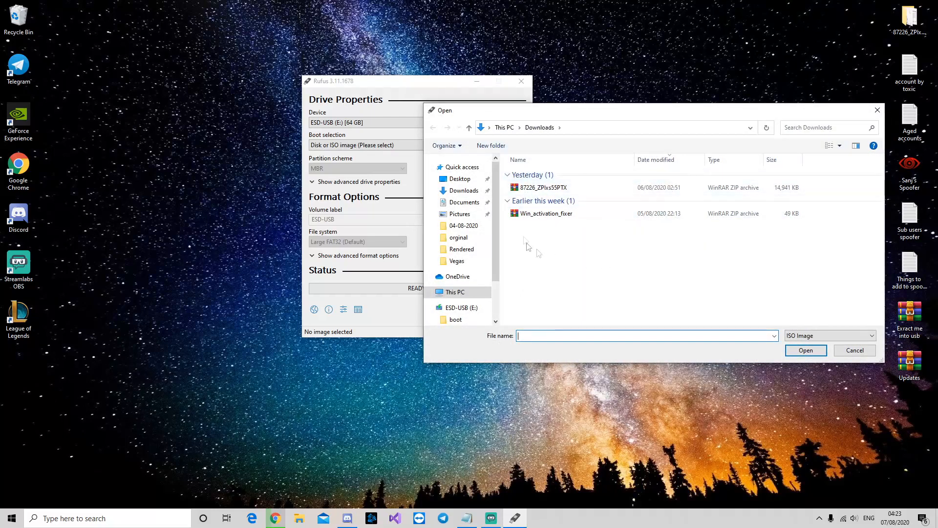
mouse_move(661, 253)
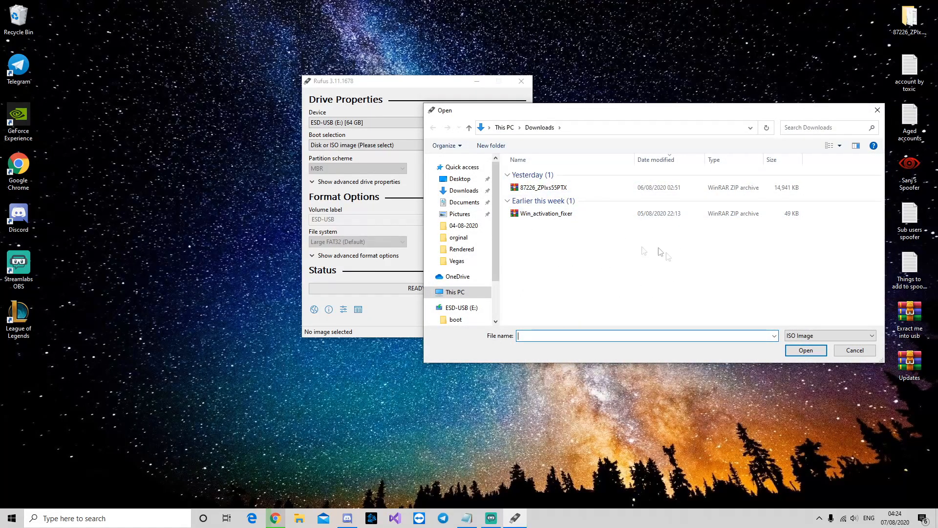
mouse_move(712, 296)
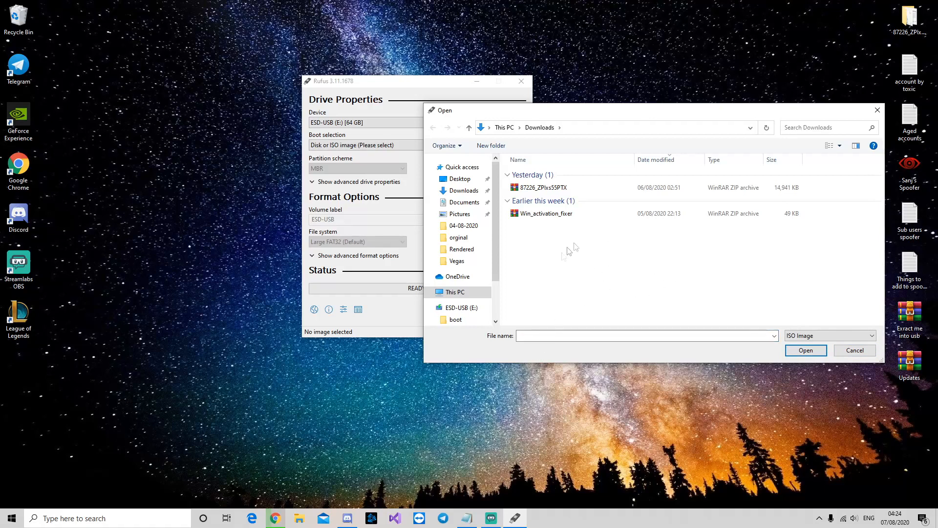
mouse_move(847, 358)
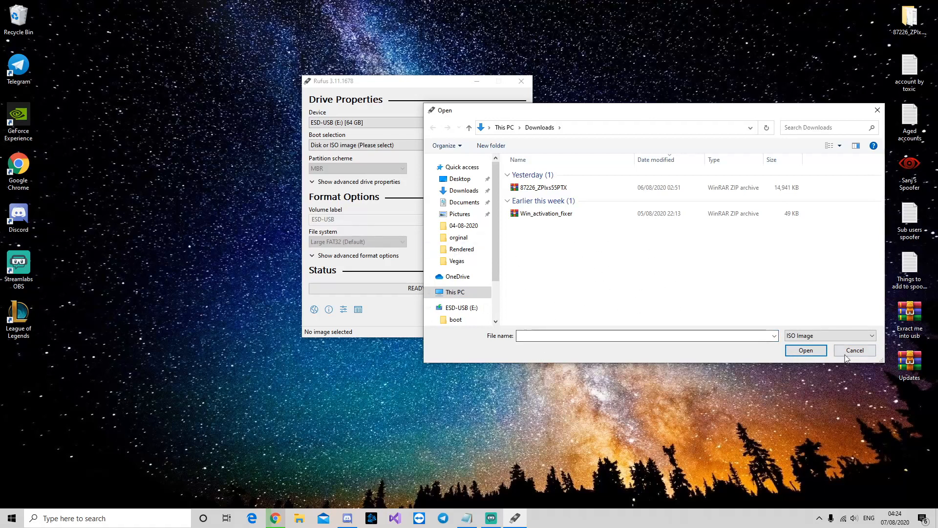
click(853, 350)
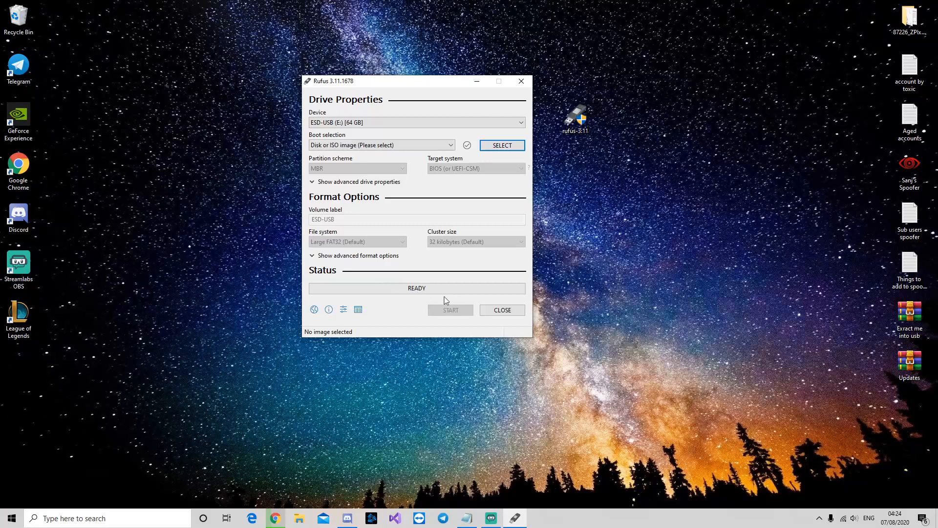
mouse_move(455, 347)
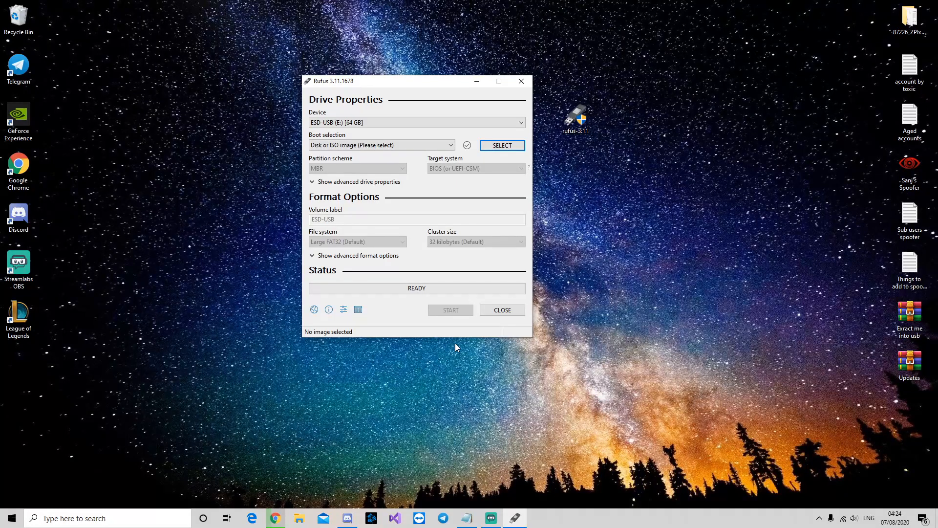
mouse_move(403, 321)
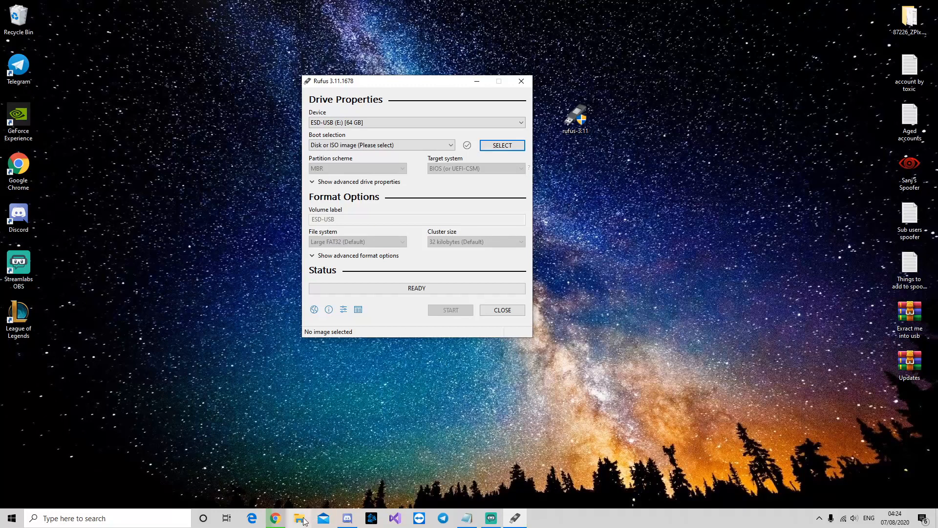
- Reopen File Explorer on the ESD-USB (E:) drive, then search 'rese' for the Recovery settings
click(299, 518)
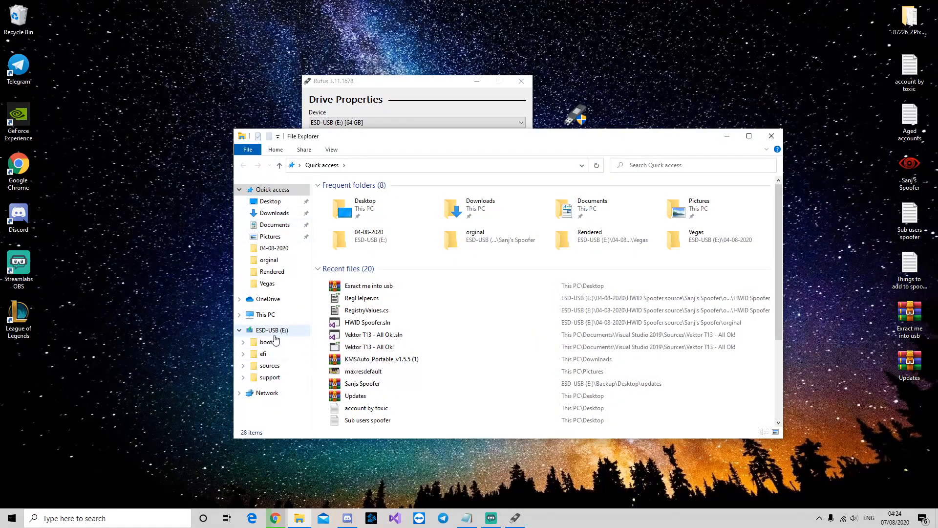
click(271, 330)
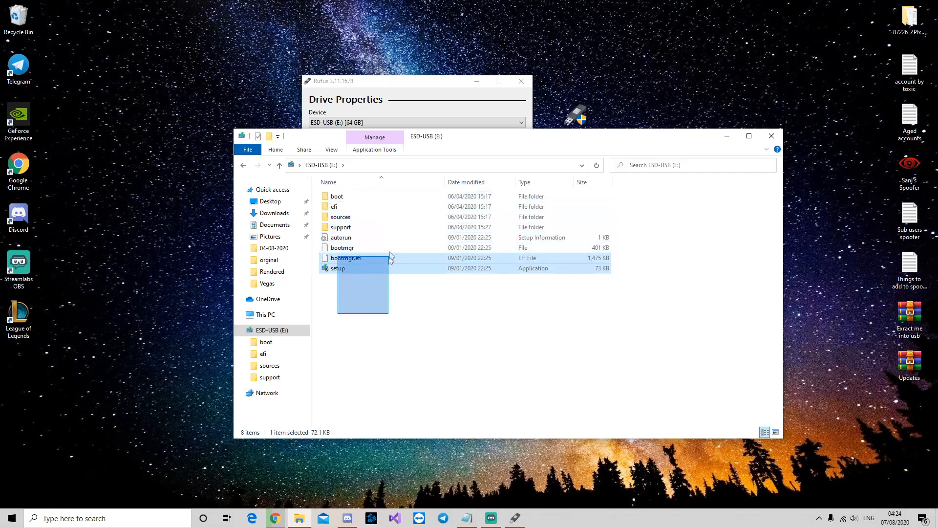
click(431, 320)
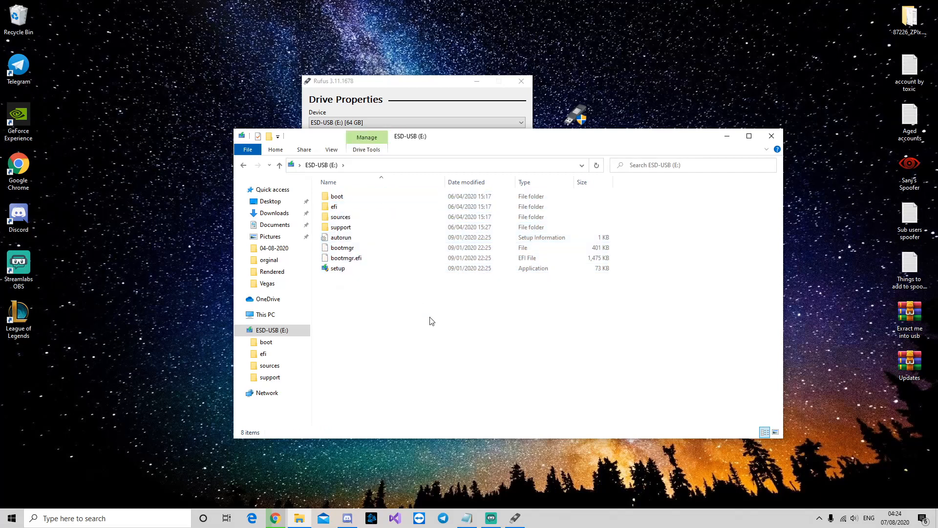
text(rese)
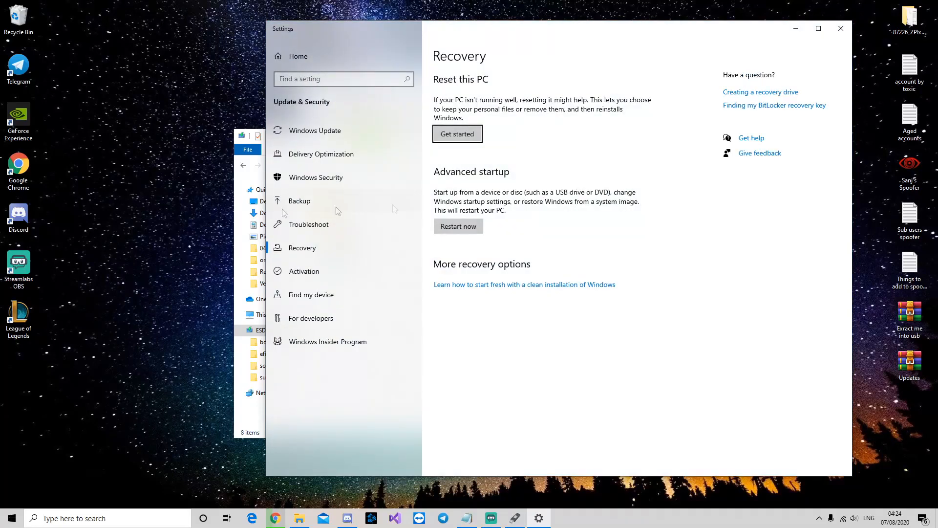
mouse_move(478, 222)
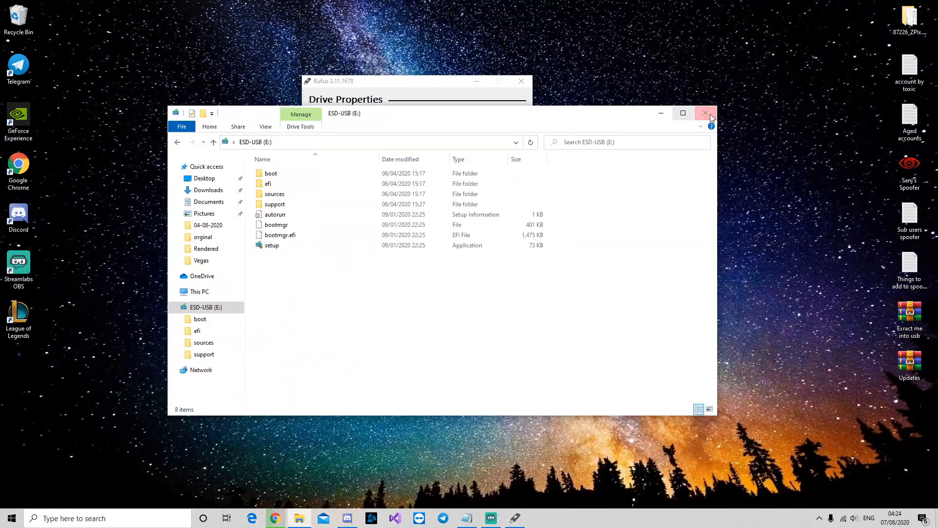
- Close File Explorer and go to the System About page via Win+X
click(705, 113)
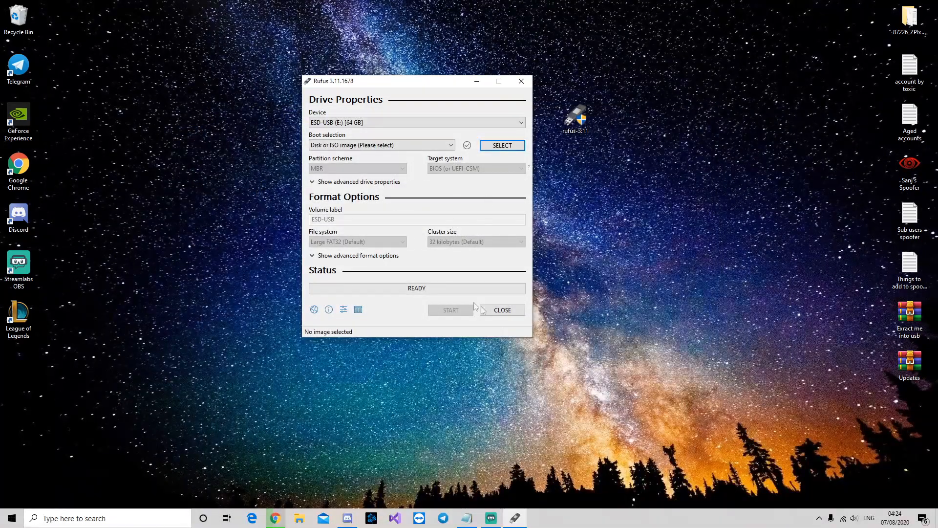
mouse_move(488, 329)
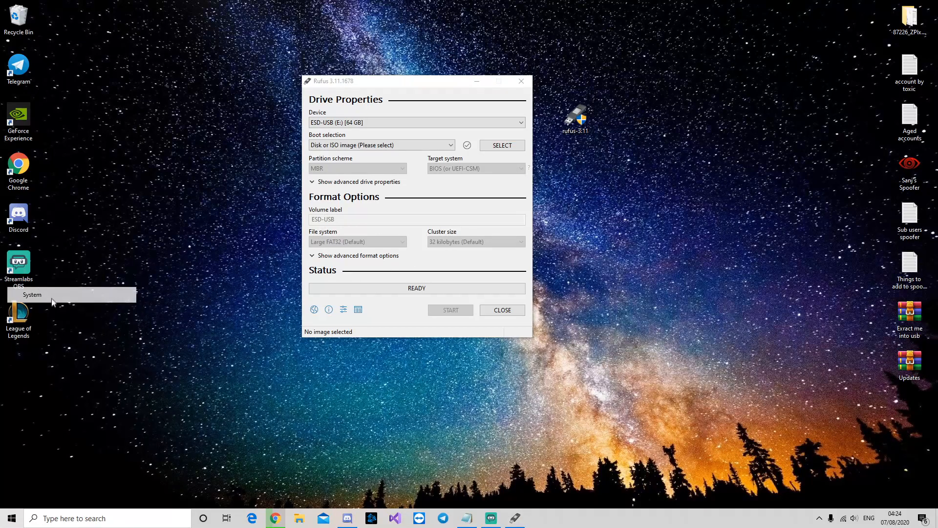
click(32, 294)
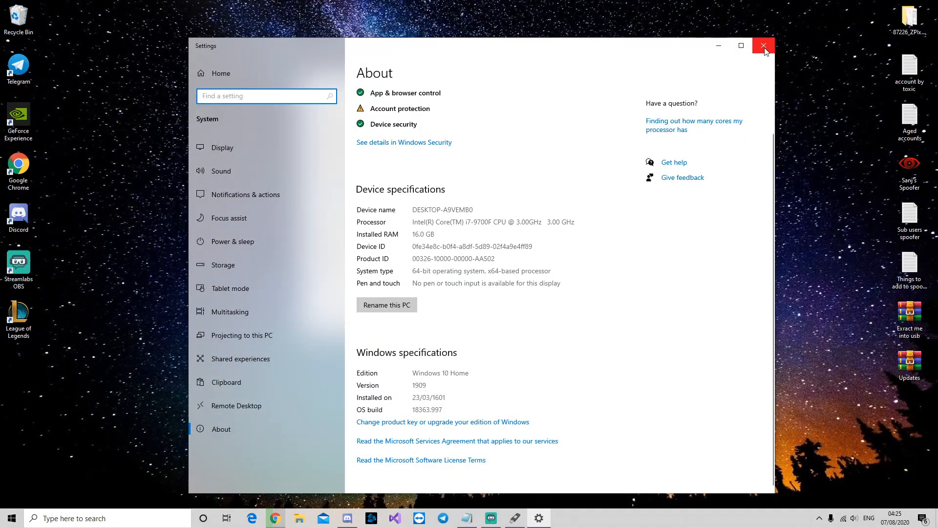
click(763, 45)
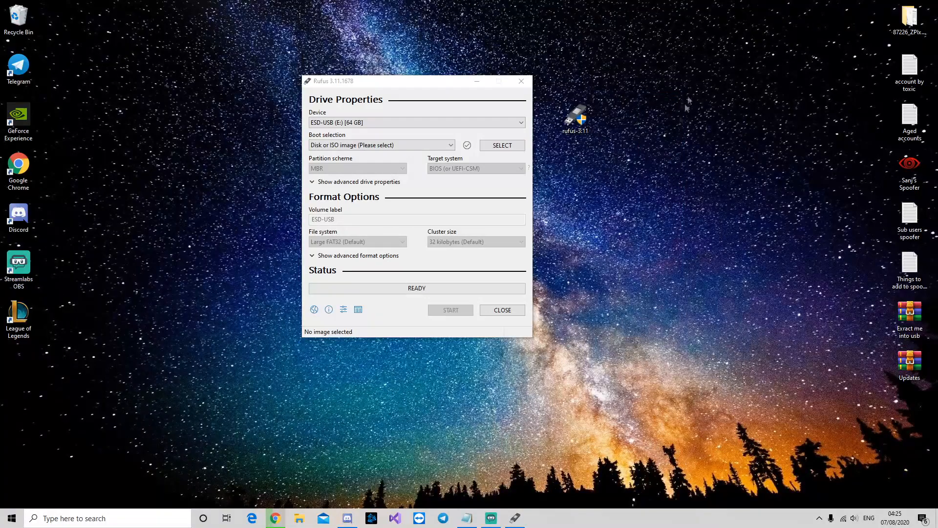
mouse_move(410, 363)
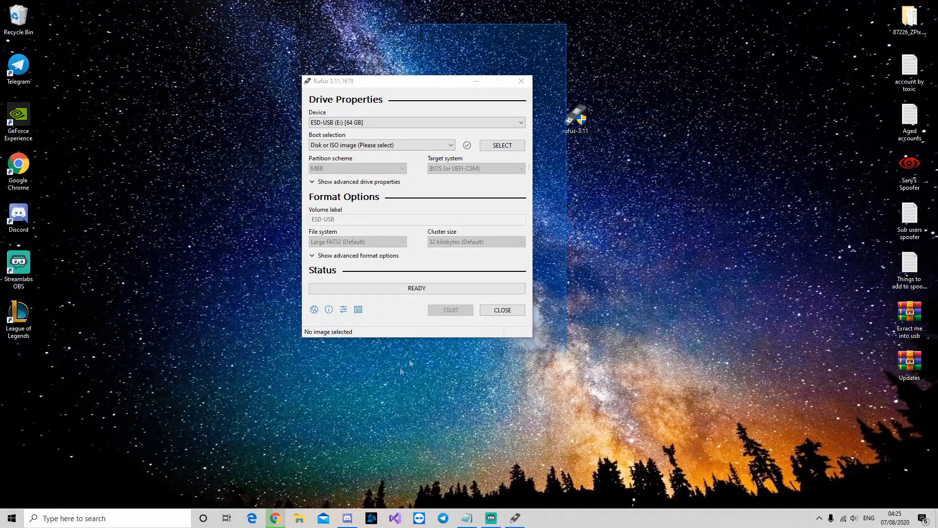